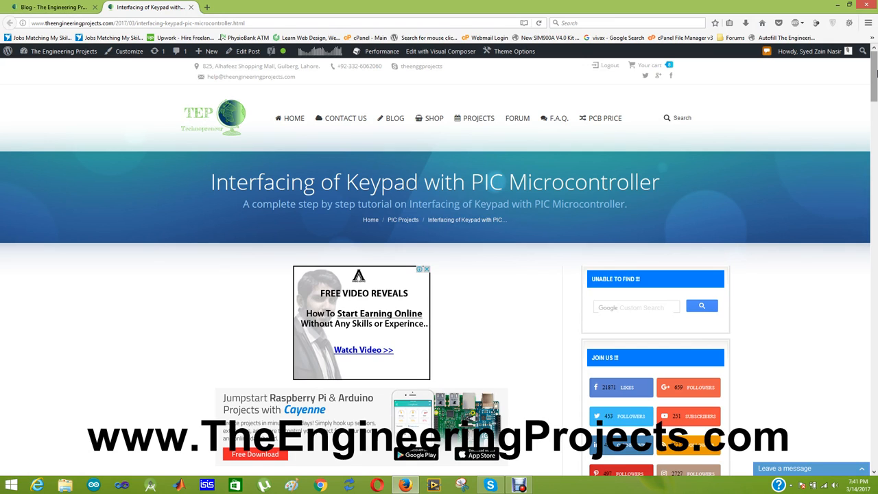
pyautogui.moveTo(588, 250)
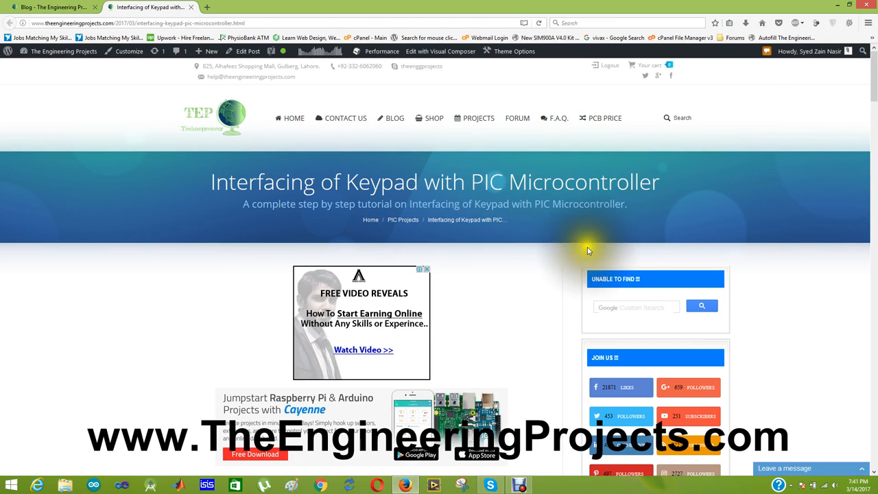
pyautogui.moveTo(438, 182)
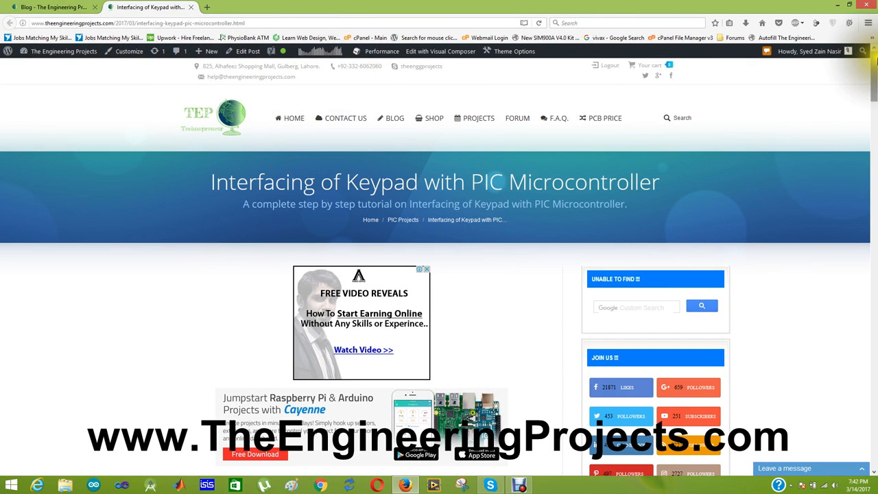
# Step: Scroll the tutorial article down to the Download Code & Simulation section
pyautogui.scroll(-3)
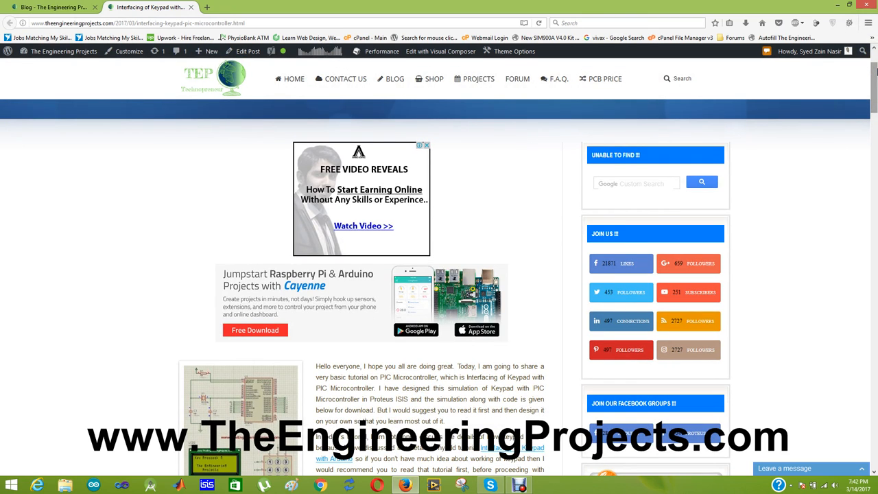
pyautogui.scroll(-3)
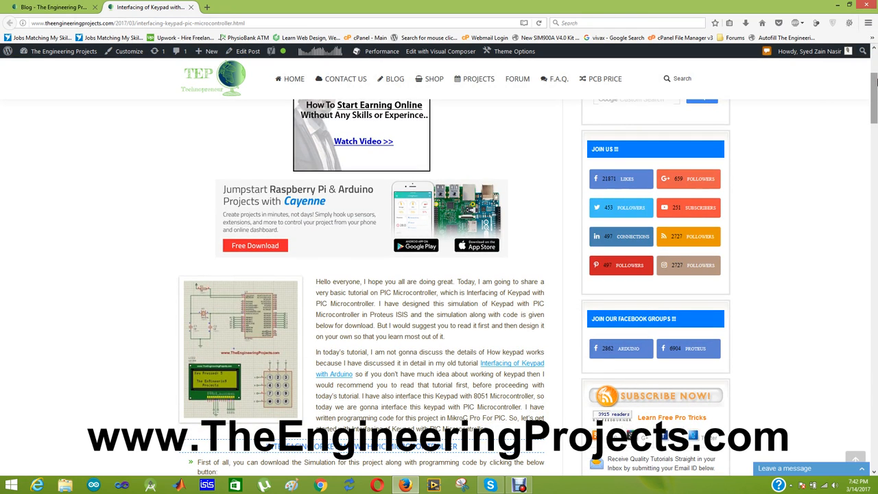
pyautogui.moveTo(351, 376)
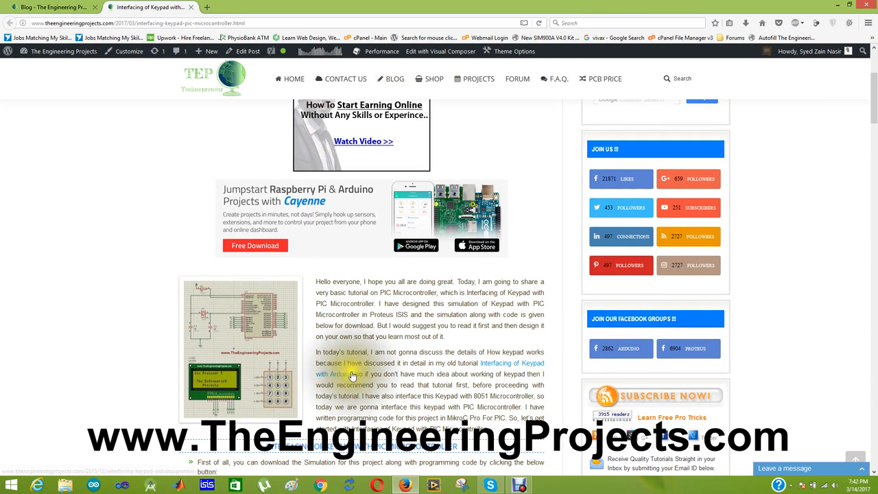
pyautogui.moveTo(503, 362)
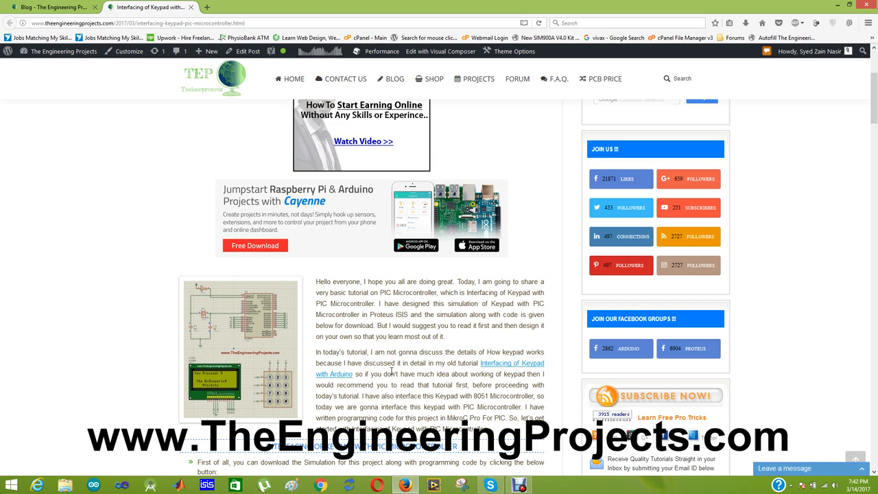
pyautogui.moveTo(755, 260)
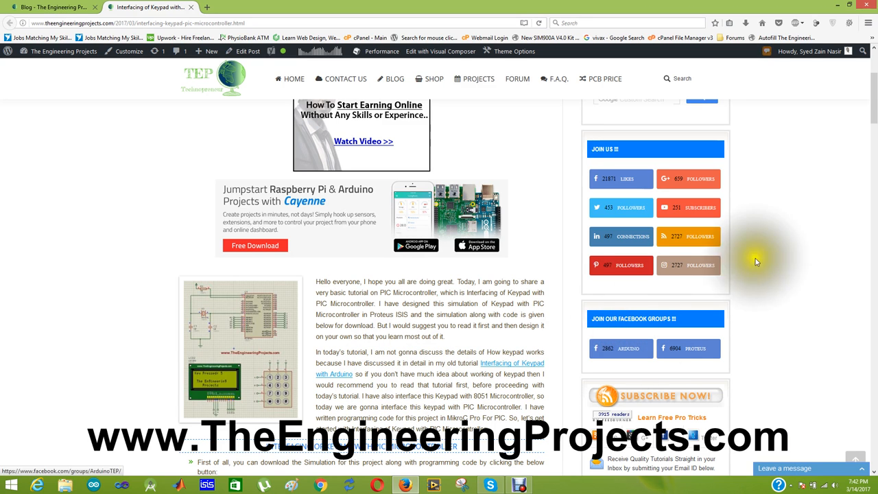
pyautogui.scroll(-3)
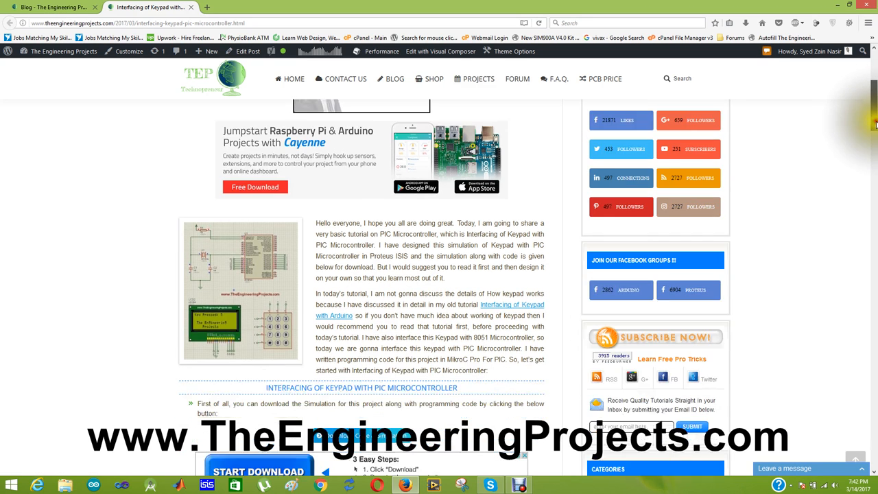
pyautogui.scroll(-3)
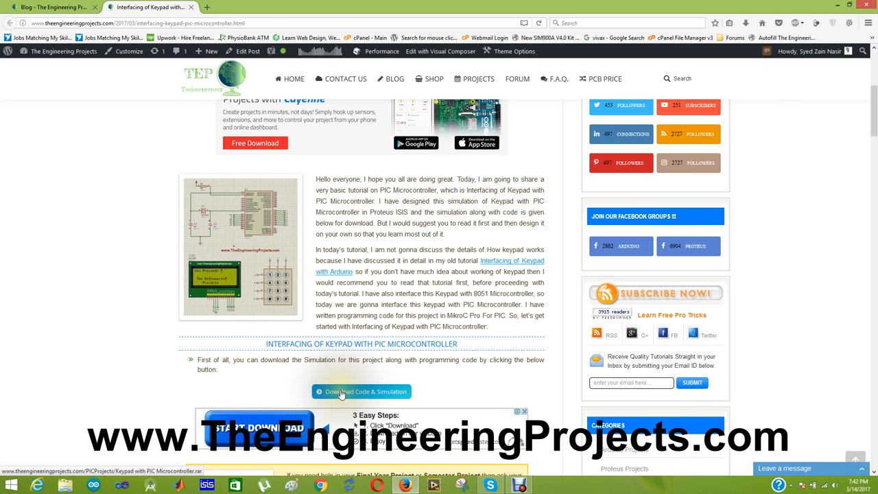
# Step: Download Keypad with PIC Microcontroller.rar and open it with WinRAR
pyautogui.click(361, 392)
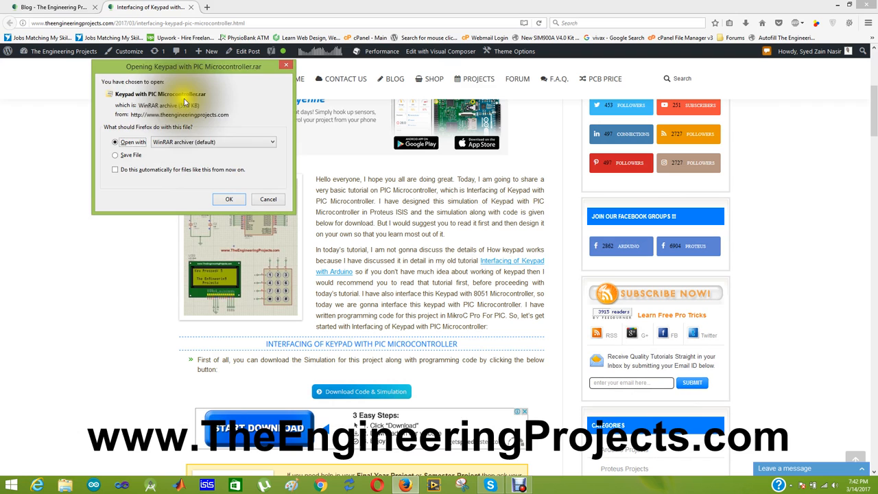
pyautogui.moveTo(192, 191)
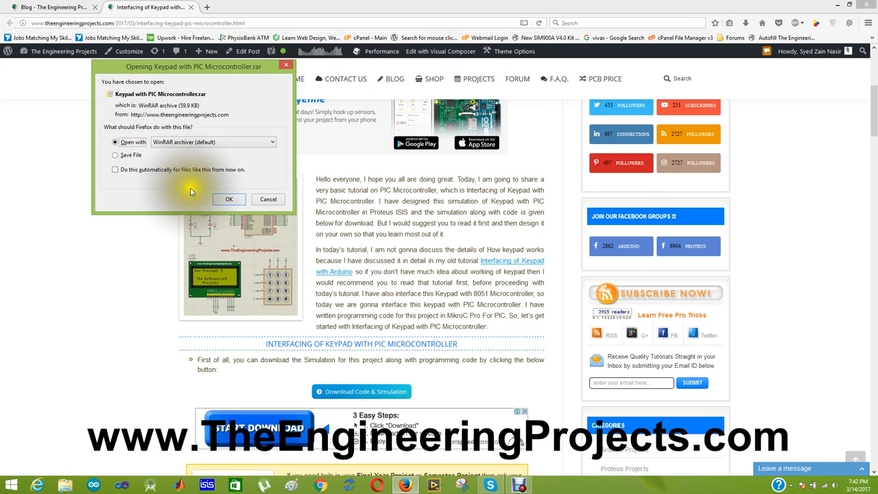
pyautogui.click(229, 199)
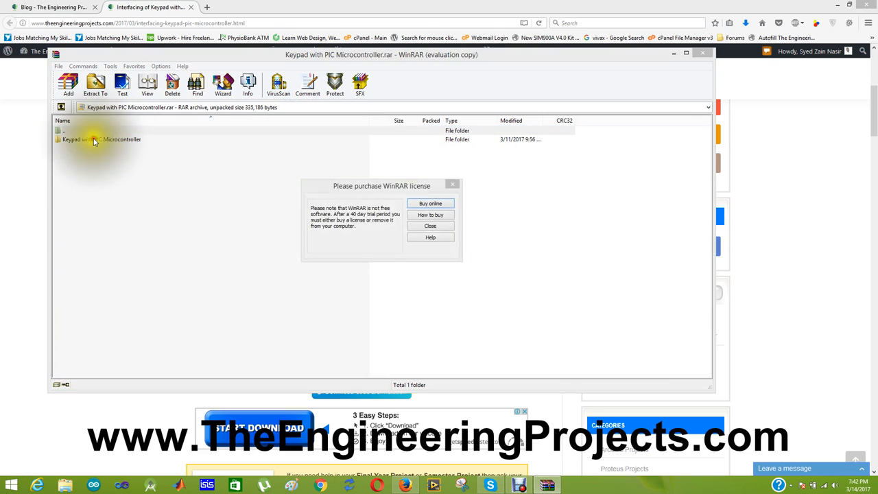
# Step: Dismiss the license reminder and extract the project folder to the Desktop
pyautogui.click(431, 225)
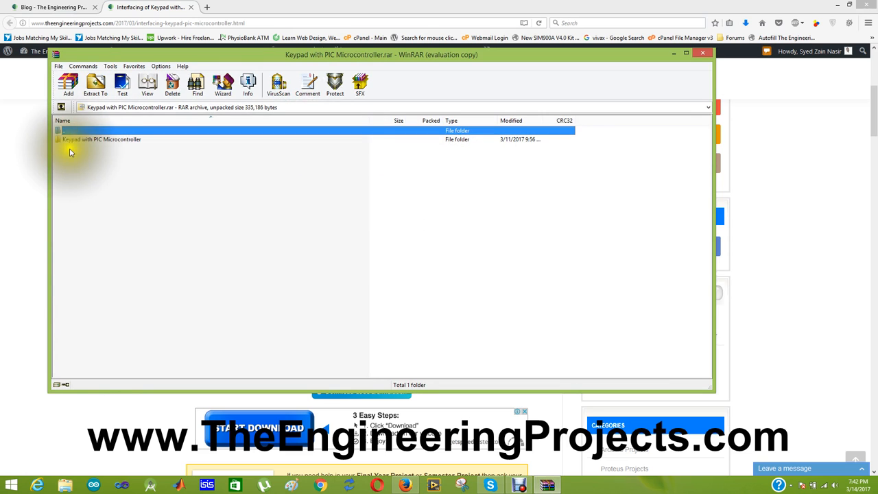
pyautogui.click(91, 78)
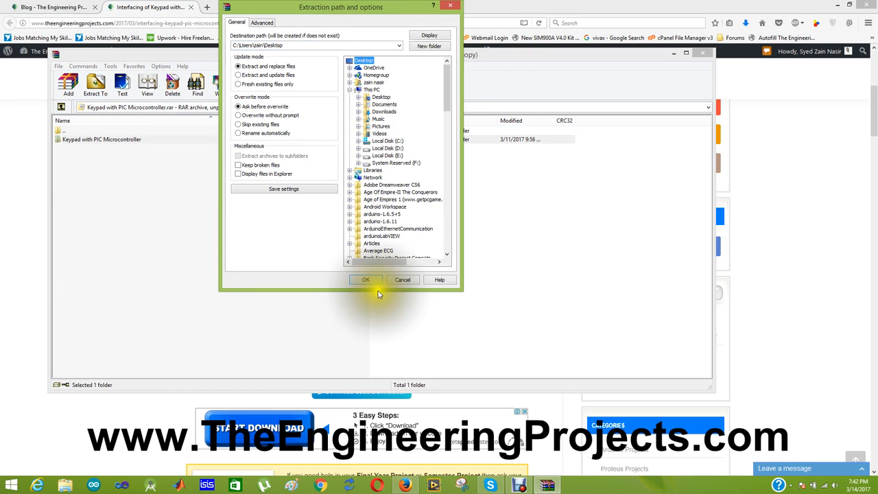
pyautogui.click(365, 280)
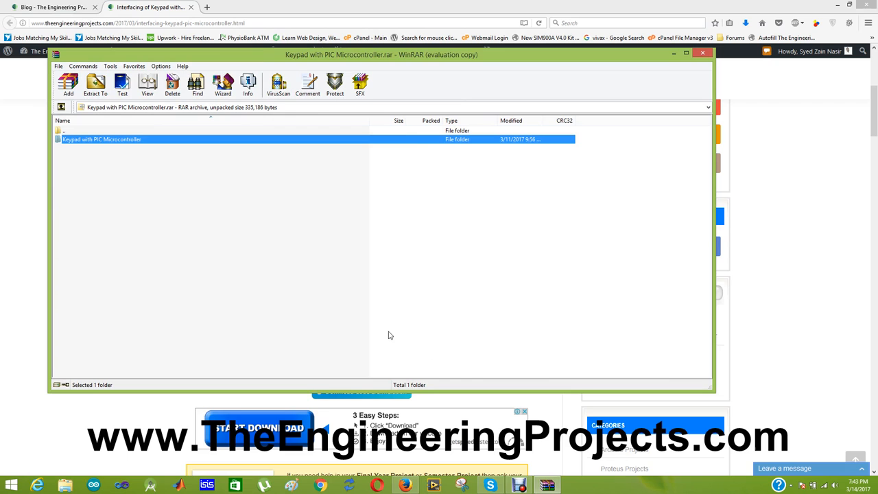
pyautogui.moveTo(810, 410)
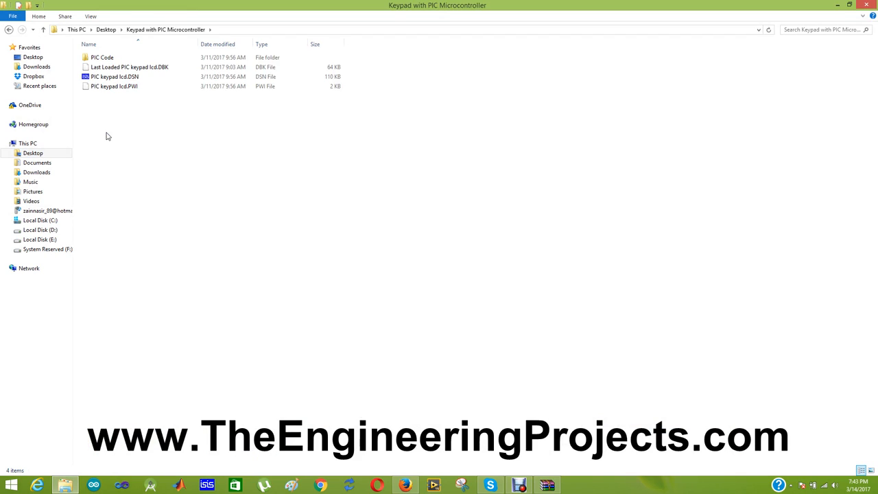
# Step: Launch the PIC keypad lcd.DSN design in Proteus ISIS
pyautogui.click(116, 76)
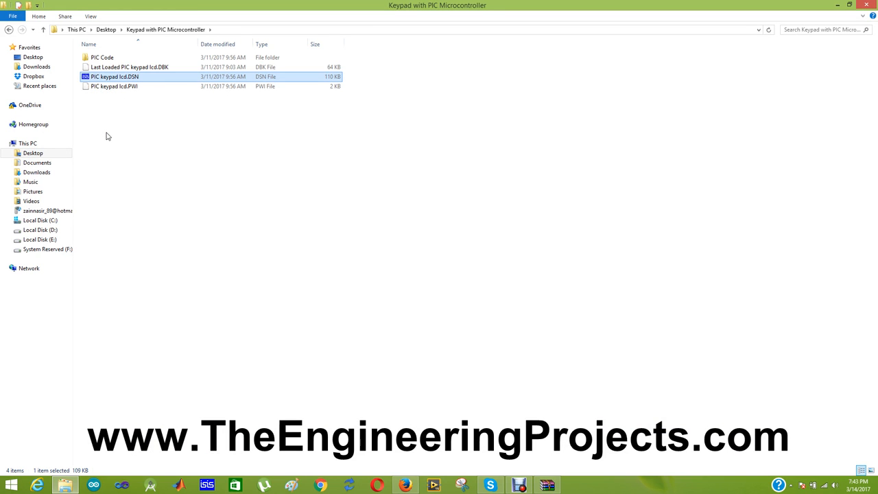
pyautogui.doubleClick(115, 77)
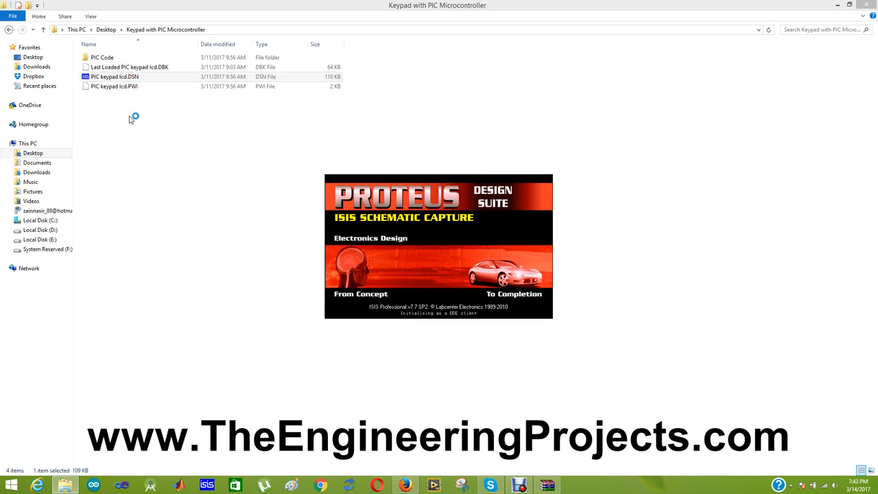
# Step: Open MyProject.mcppi from the PIC Code folder in mikroC PRO for PIC
pyautogui.click(96, 54)
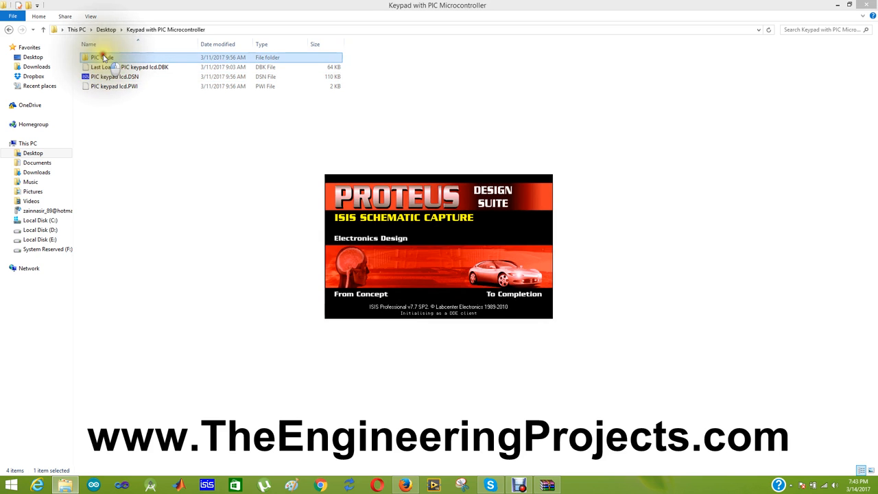
pyautogui.doubleClick(121, 72)
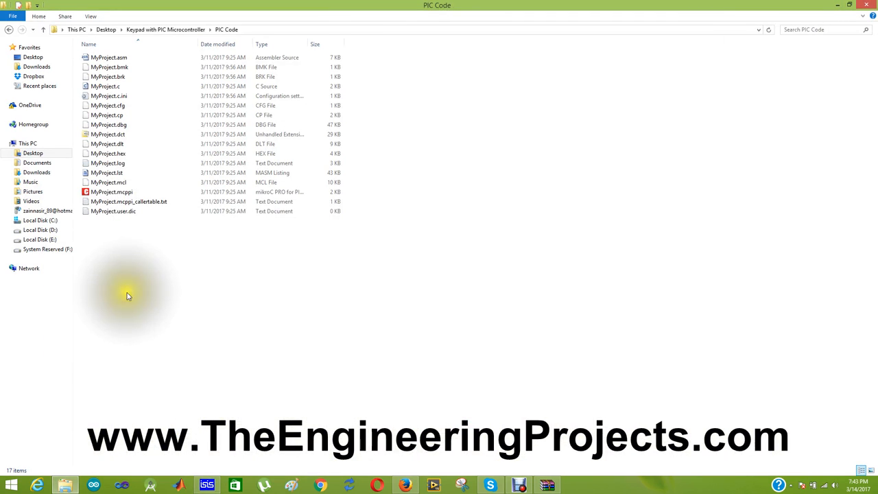
pyautogui.click(113, 192)
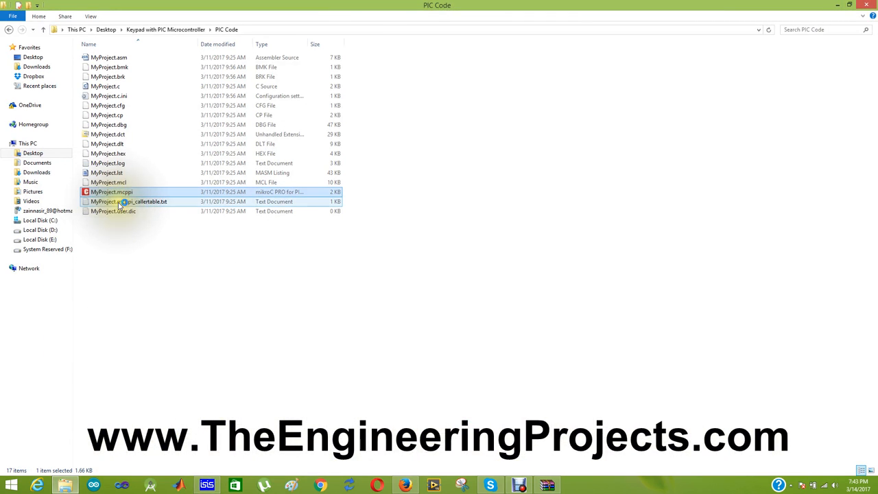
pyautogui.doubleClick(109, 192)
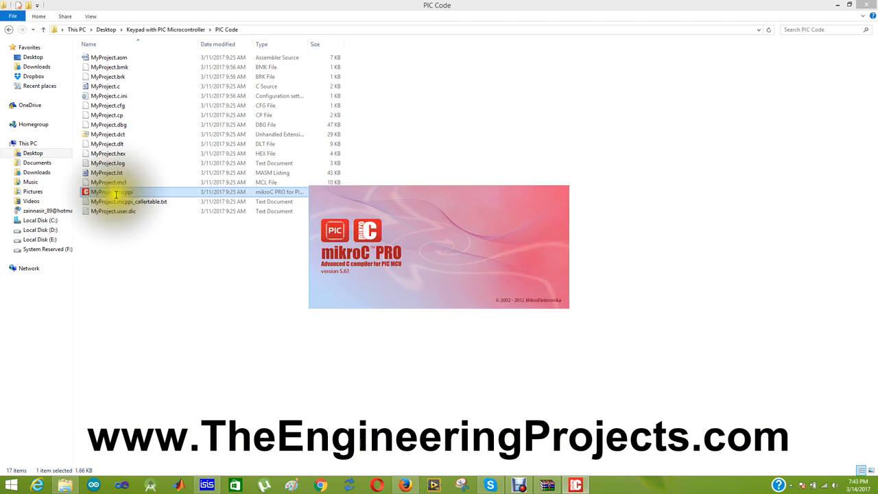
pyautogui.doubleClick(110, 192)
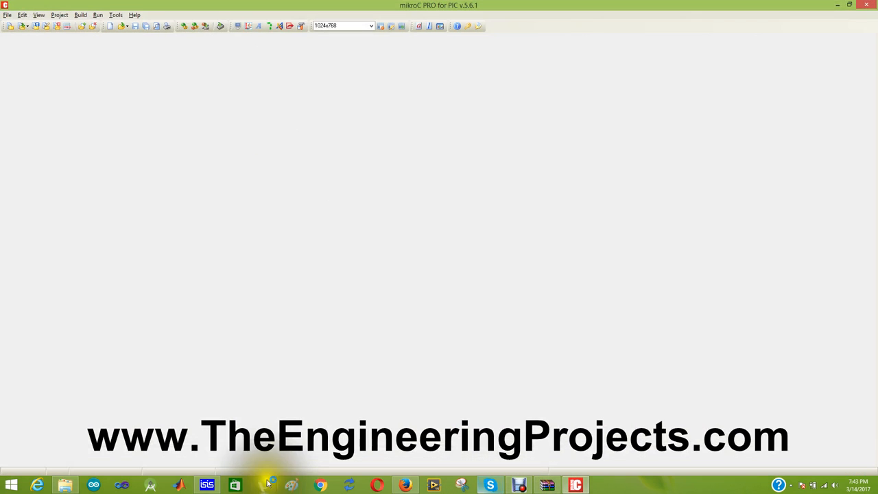
pyautogui.click(206, 483)
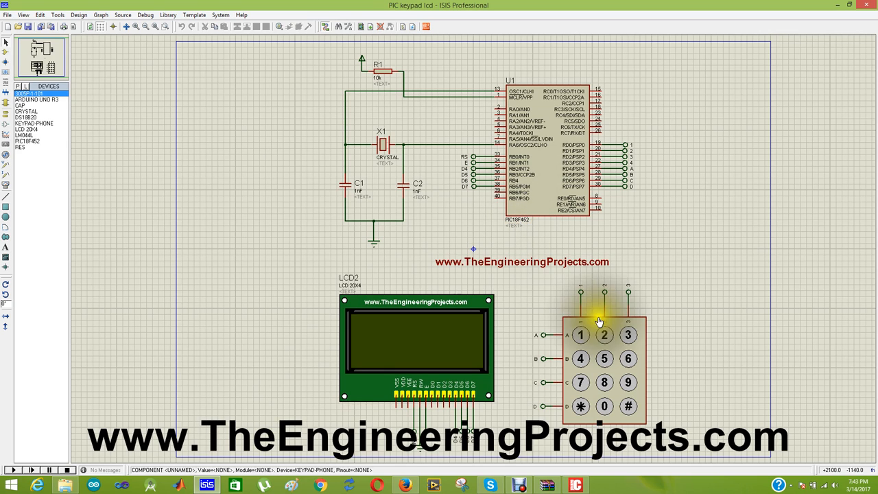
pyautogui.moveTo(640, 406)
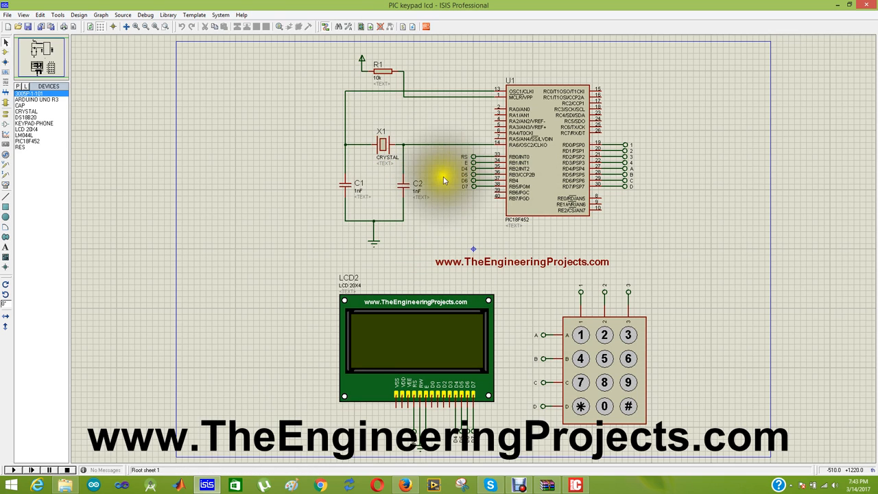
pyautogui.click(453, 339)
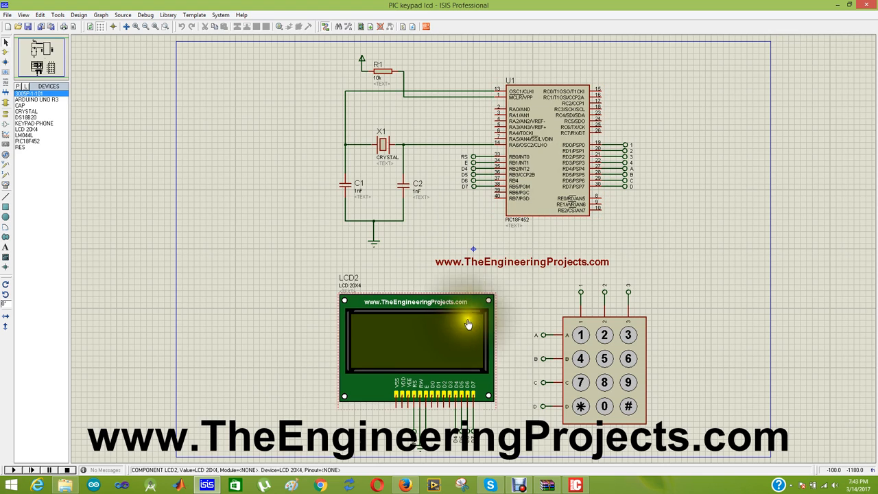
pyautogui.moveTo(384, 401)
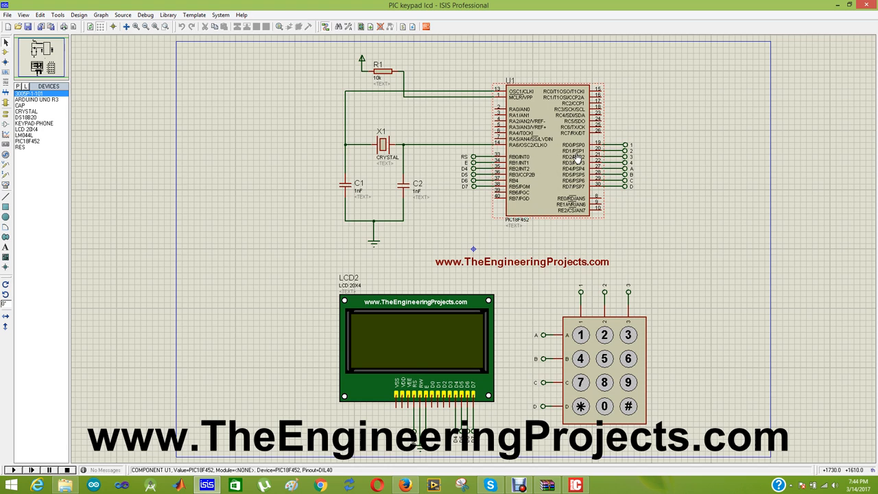
pyautogui.moveTo(529, 180)
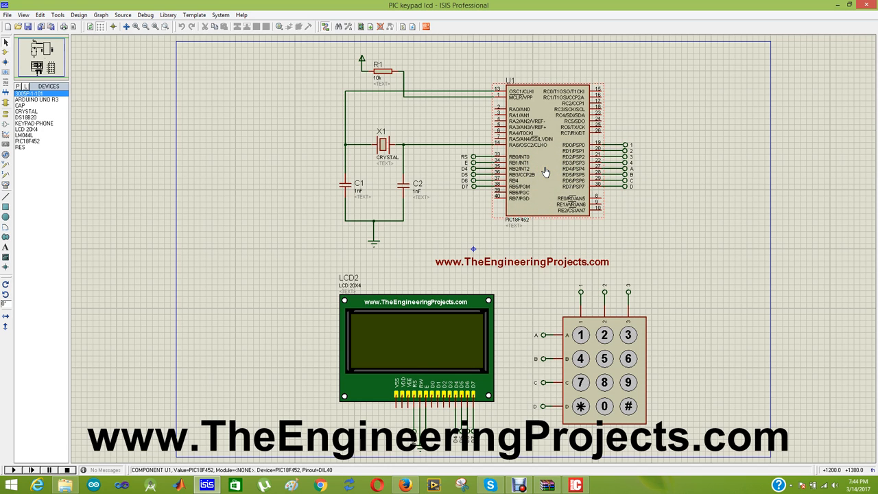
# Step: Set MyProject.hex from the PIC Code folder as the PIC18F452's program file
pyautogui.doubleClick(530, 170)
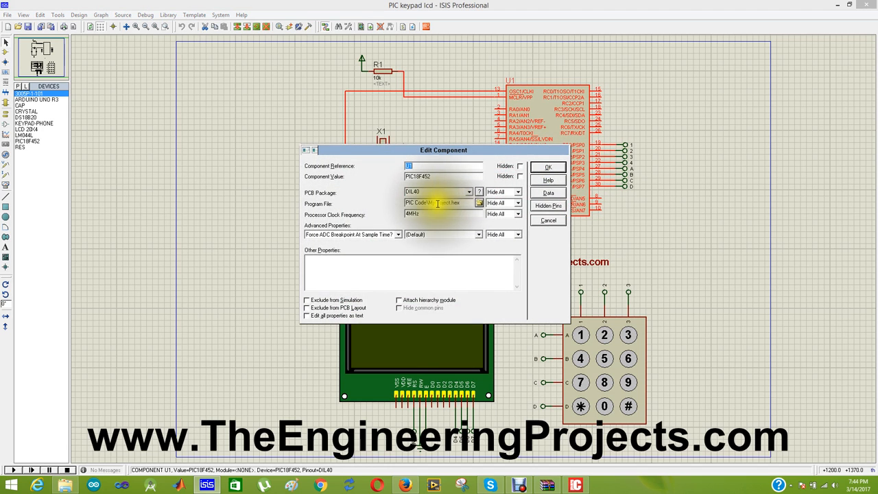
pyautogui.click(480, 203)
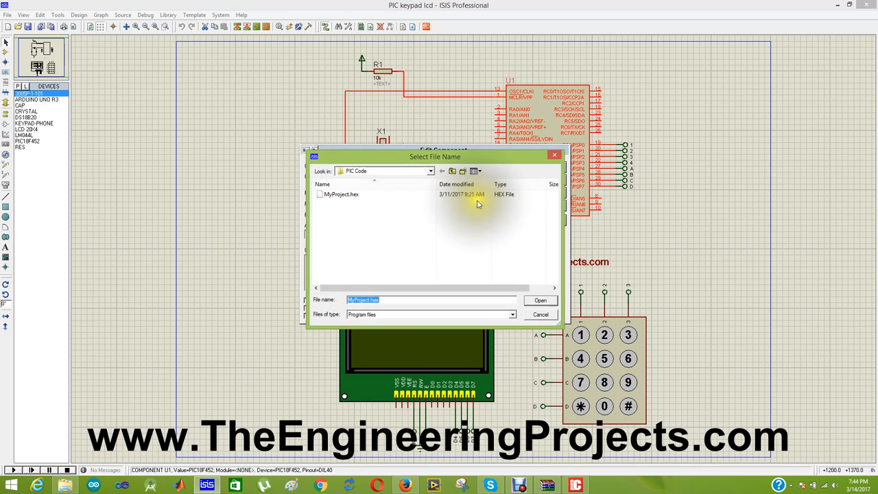
pyautogui.click(541, 300)
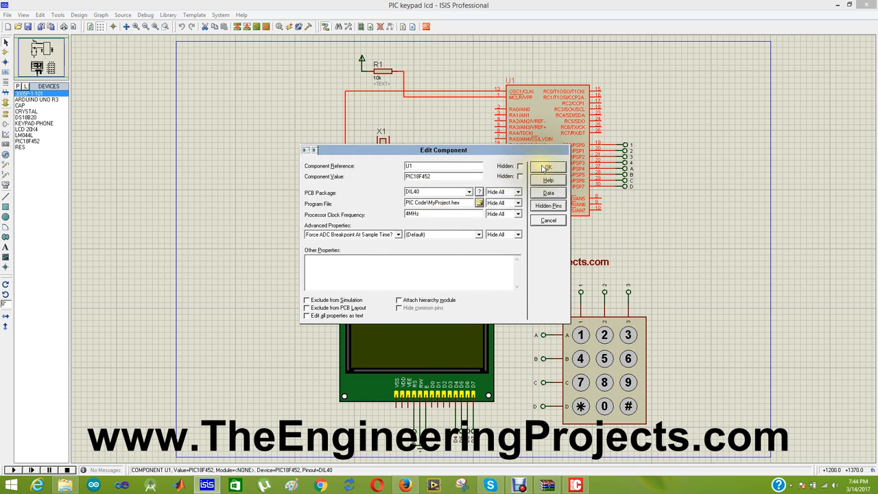
pyautogui.click(551, 167)
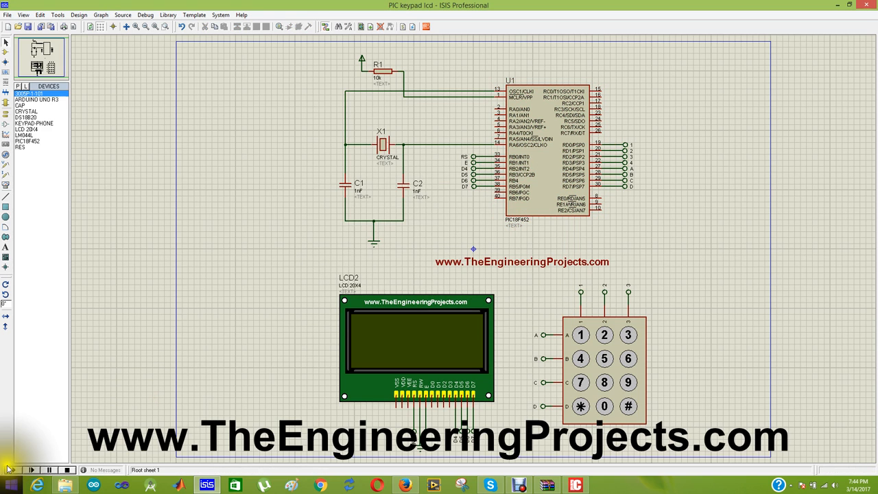
# Step: Run the simulation and press keypad keys 1 and others, ending with '+', shown on the LCD
pyautogui.click(26, 469)
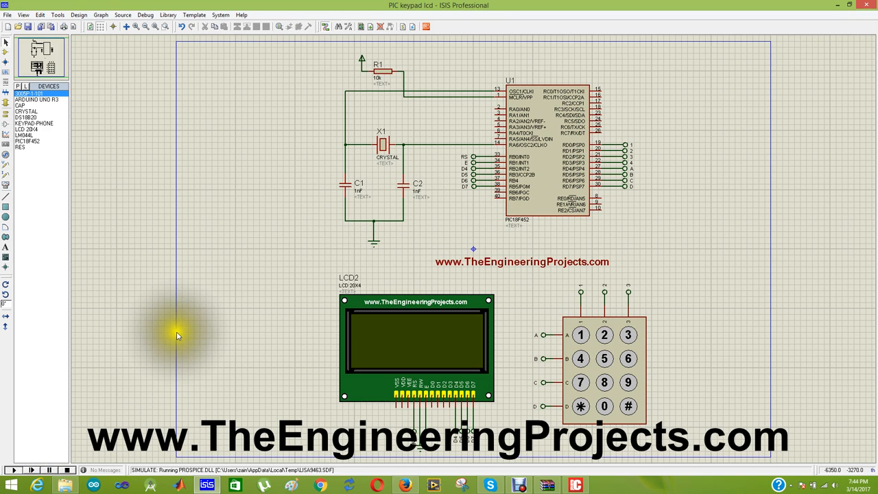
pyautogui.click(8, 470)
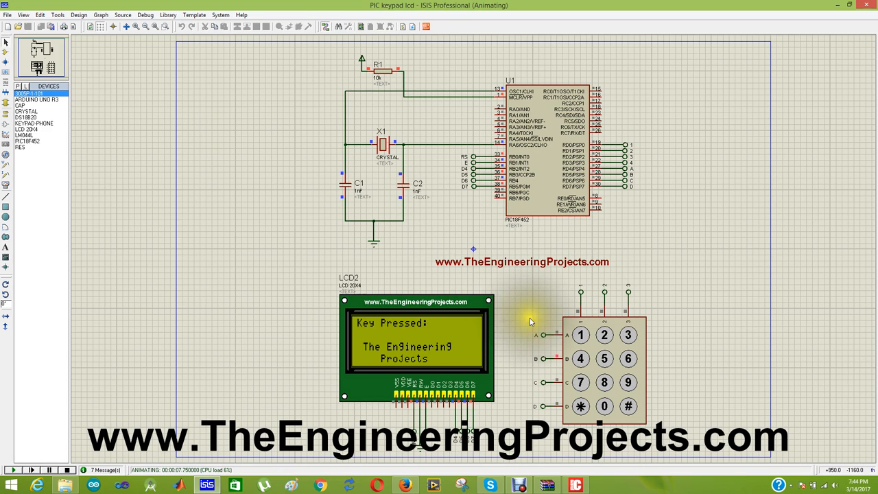
pyautogui.click(581, 335)
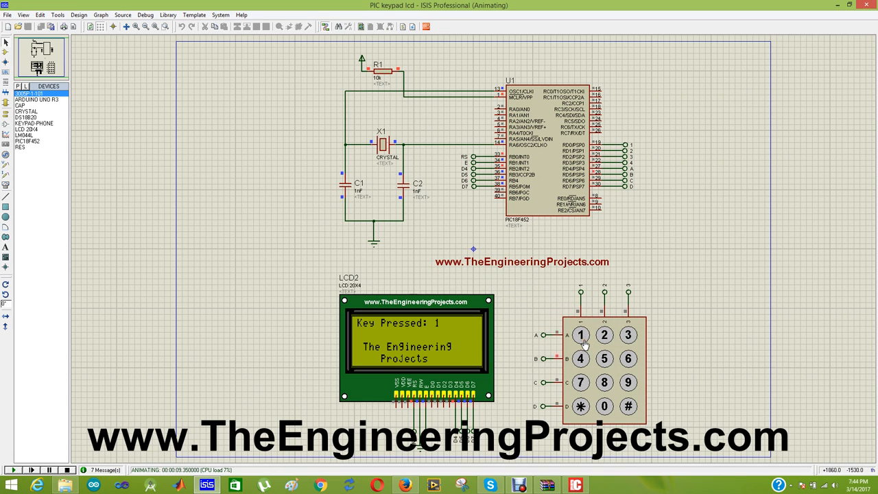
pyautogui.moveTo(447, 353)
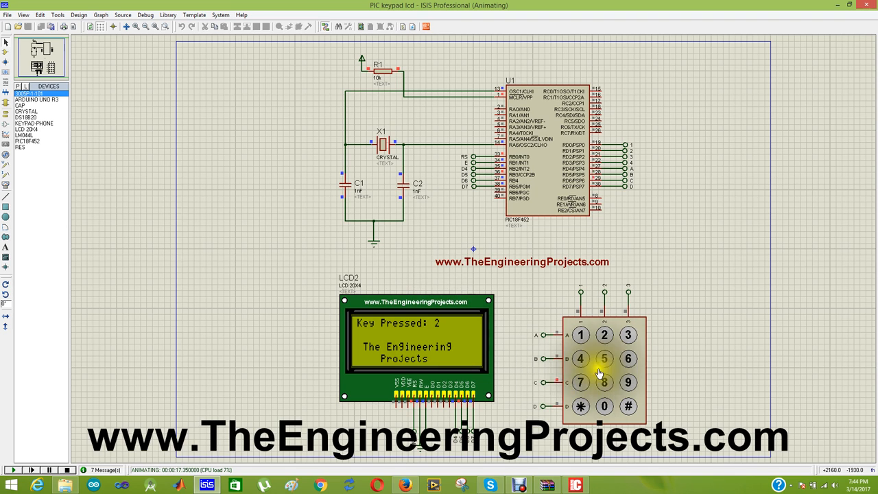
pyautogui.click(580, 359)
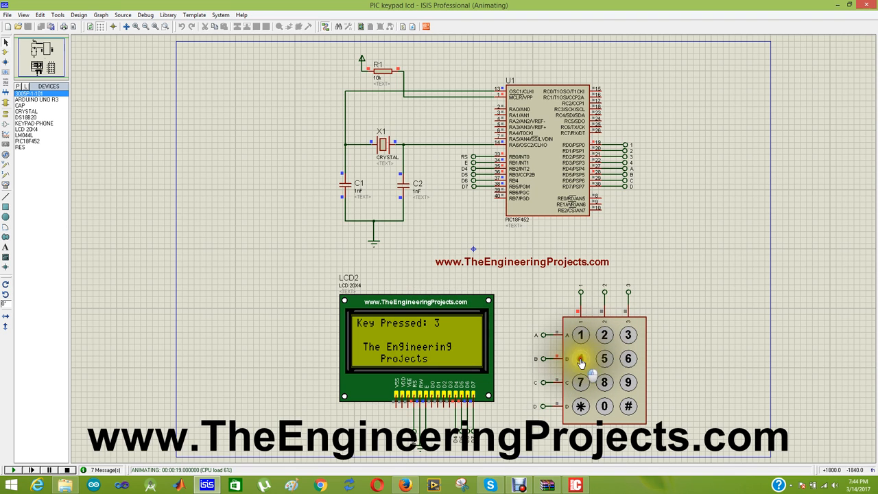
pyautogui.click(604, 360)
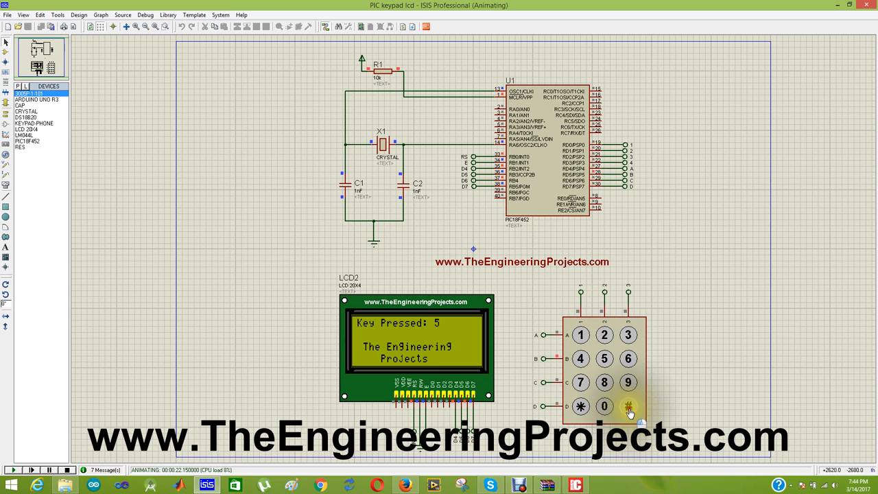
pyautogui.click(602, 407)
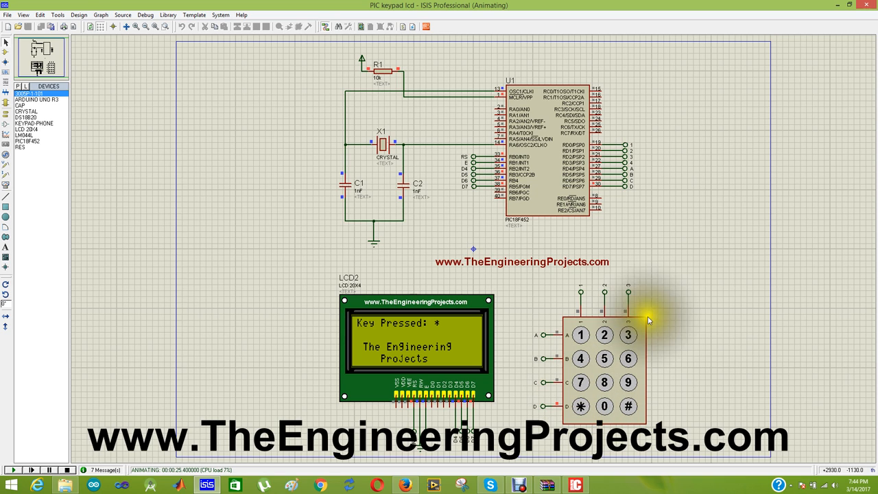
pyautogui.moveTo(564, 349)
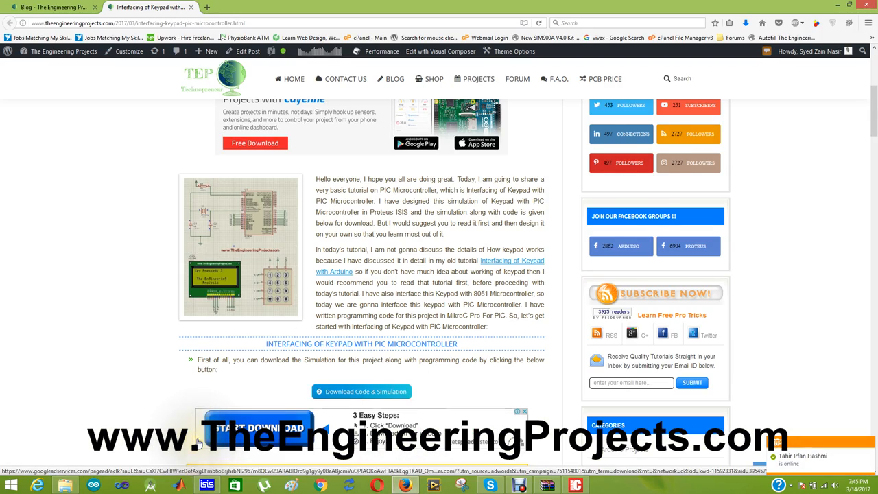
# Step: Search the blog for 'lcd lib', dismiss the results and return to the running simulation
pyautogui.scroll(-3)
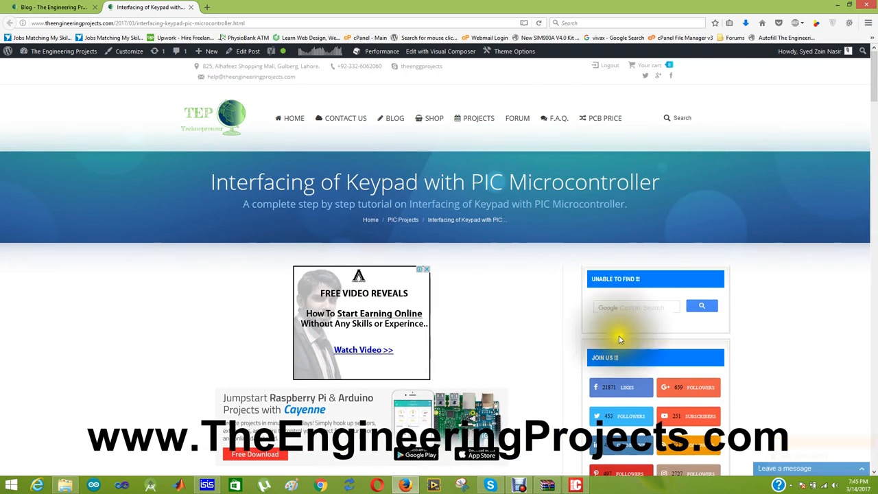
pyautogui.click(636, 306)
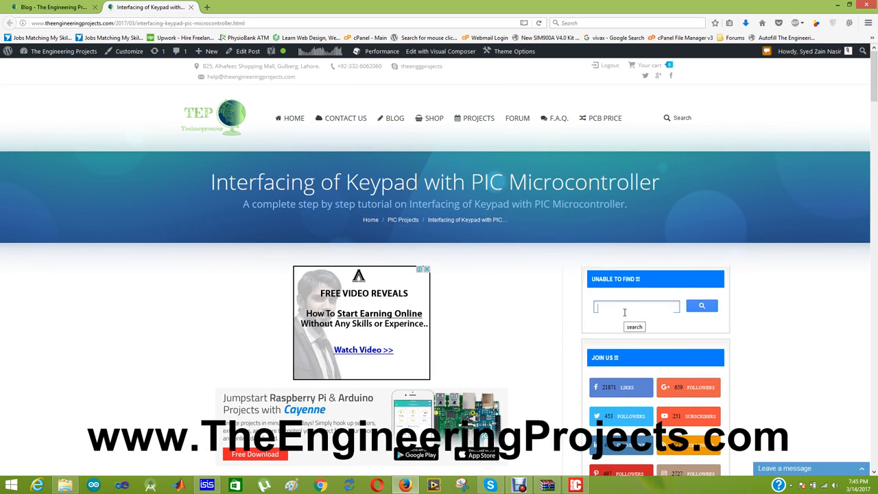
pyautogui.write('lcd library for proteus')
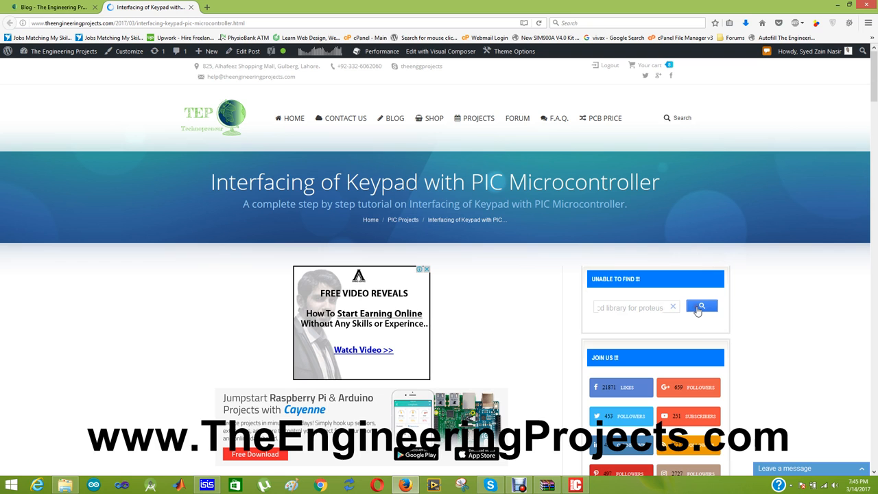
pyautogui.moveTo(406, 346)
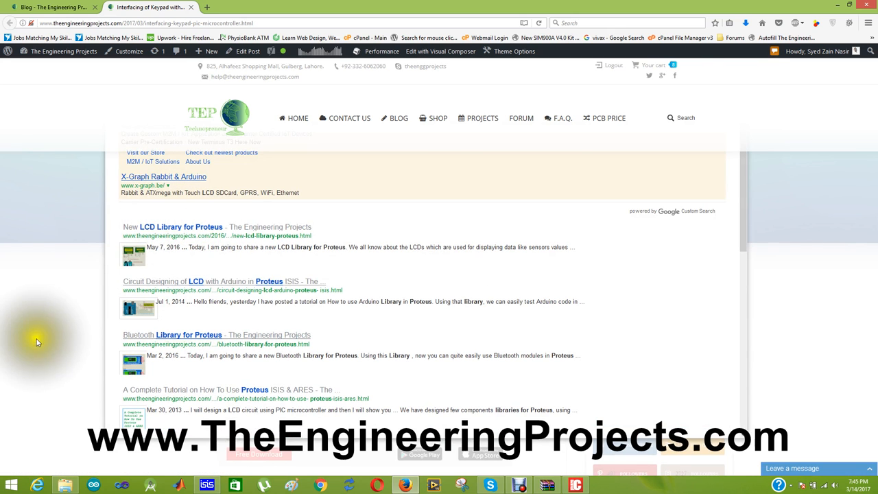
pyautogui.click(162, 8)
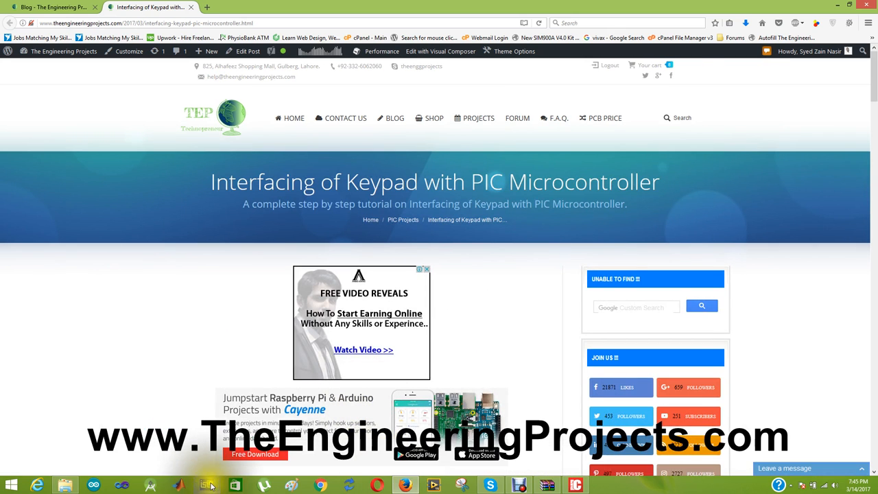
pyautogui.click(206, 483)
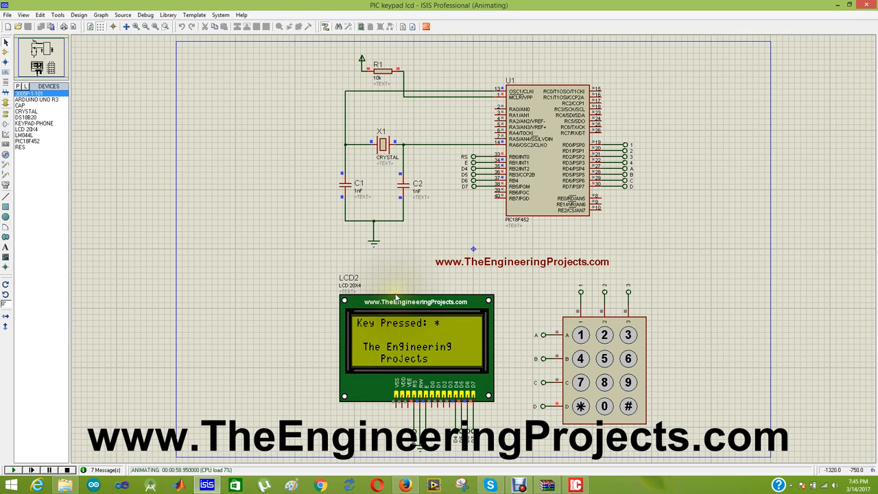